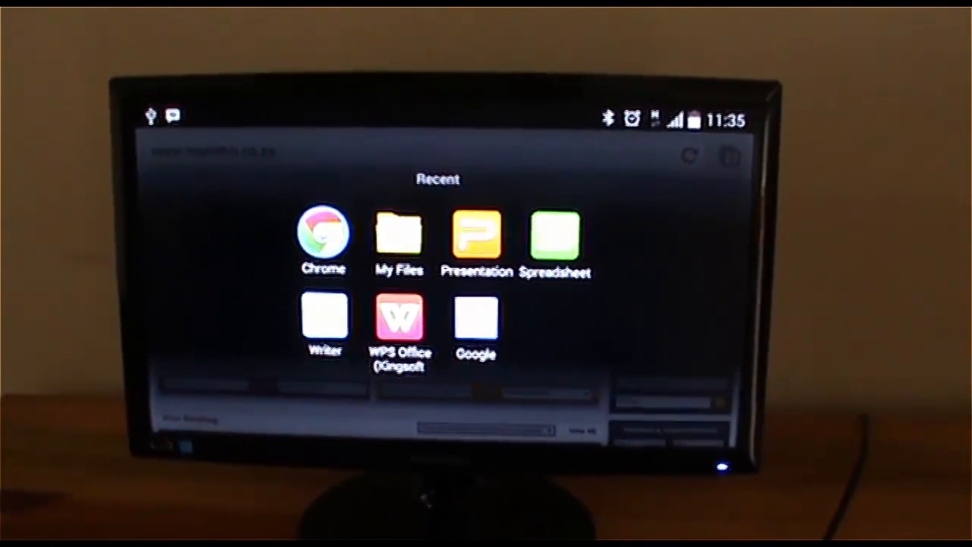
Step: Open excel.xls from the Documents folder in My Files
{"action": "left_click", "coordinate": [398, 235]}
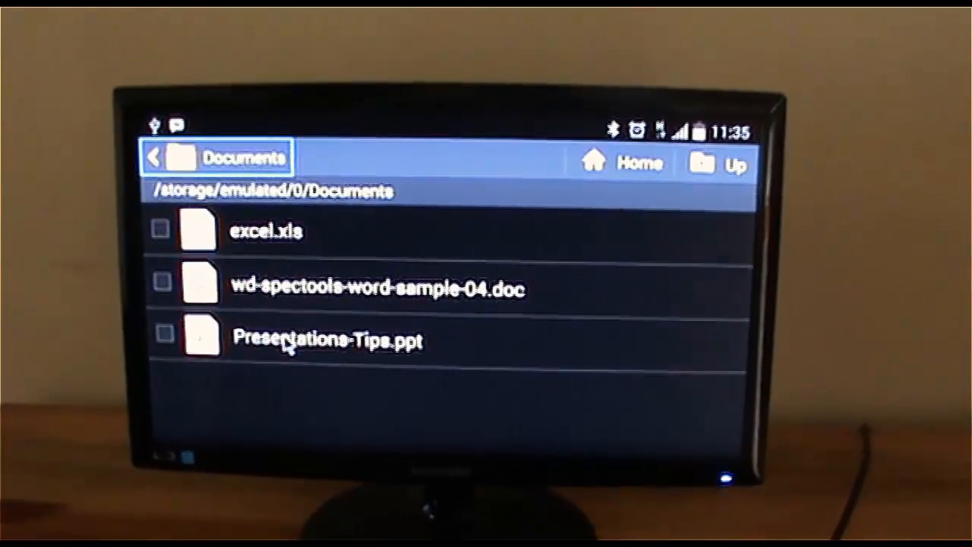
{"action": "left_click", "coordinate": [326, 341]}
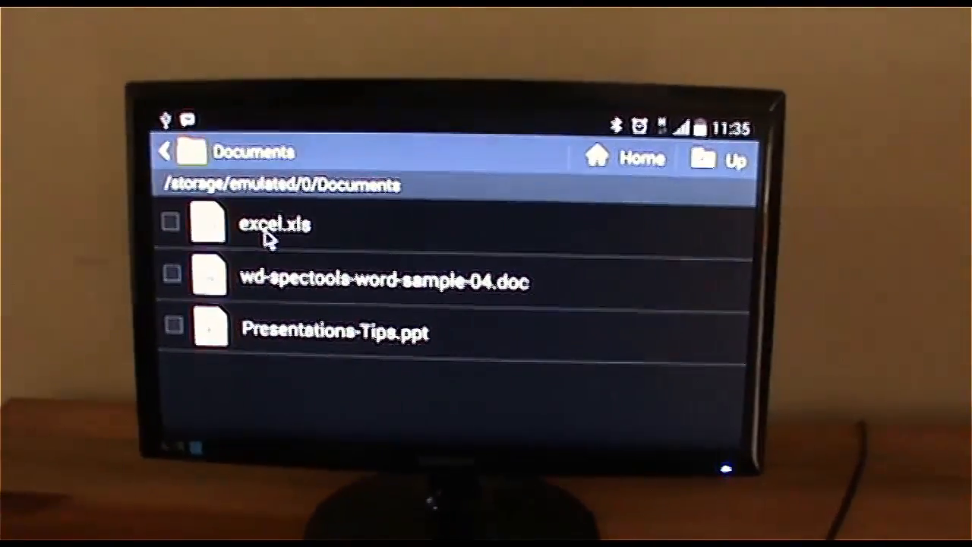
{"action": "left_click", "coordinate": [275, 224]}
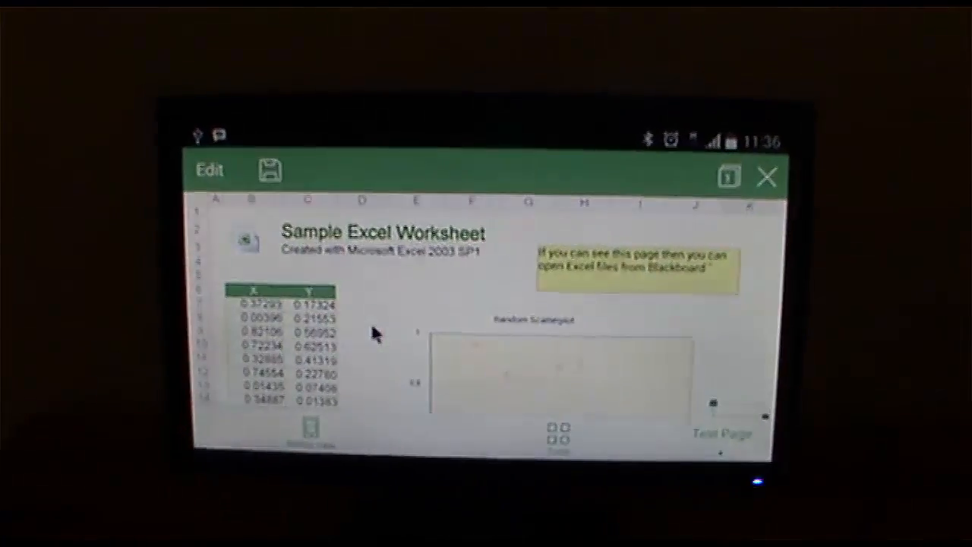
Step: Close the Sample Excel Worksheet, choosing Don't save to discard changes
{"action": "scroll", "scroll_direction": "down", "scroll_amount": 3}
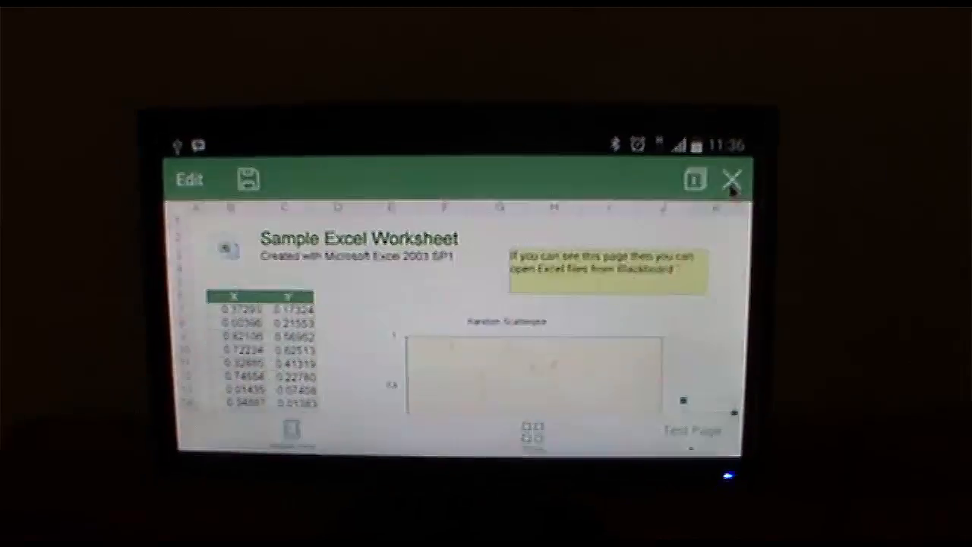
{"action": "left_click", "coordinate": [729, 179]}
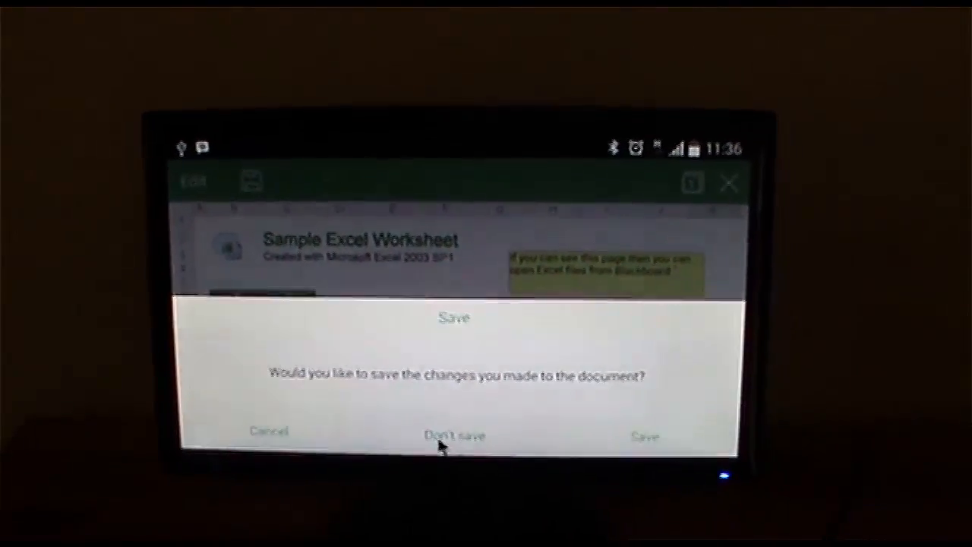
{"action": "left_click", "coordinate": [452, 434]}
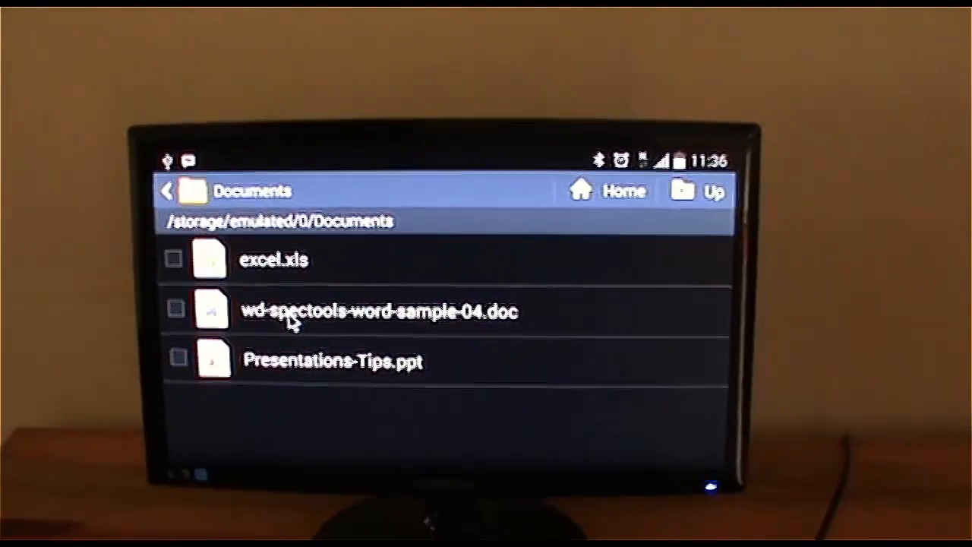
Step: Open wd-spectools-word-sample-04.doc and add 'hi Eddie' after the sample file name
{"action": "left_click", "coordinate": [377, 310]}
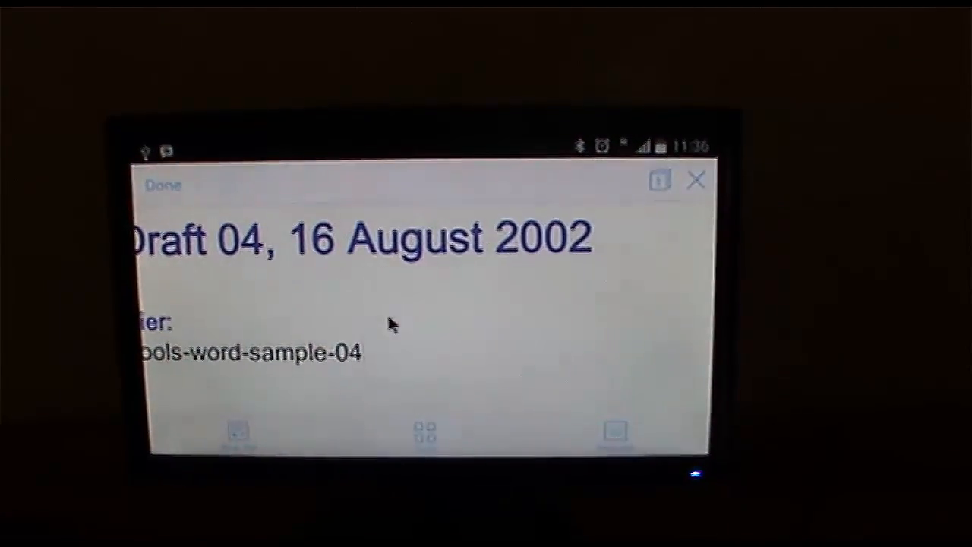
{"action": "type", "text": "hi"}
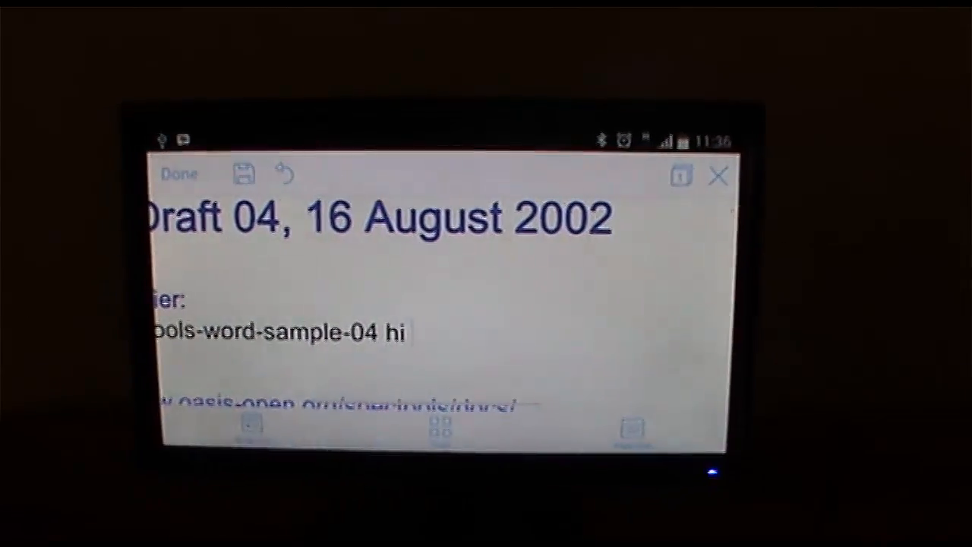
{"action": "type", "text": "Eddie"}
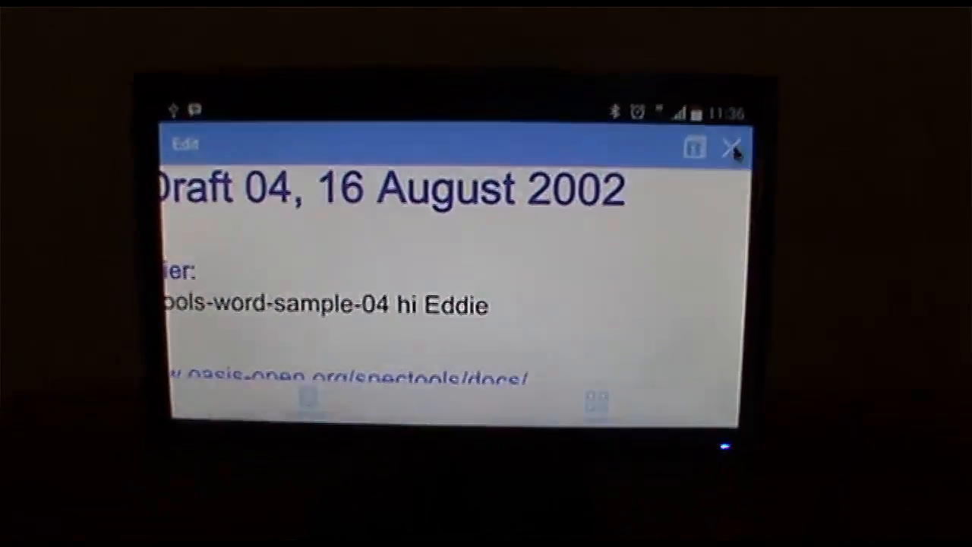
Step: Close the Word document and return to the My Files category list
{"action": "left_click", "coordinate": [729, 146]}
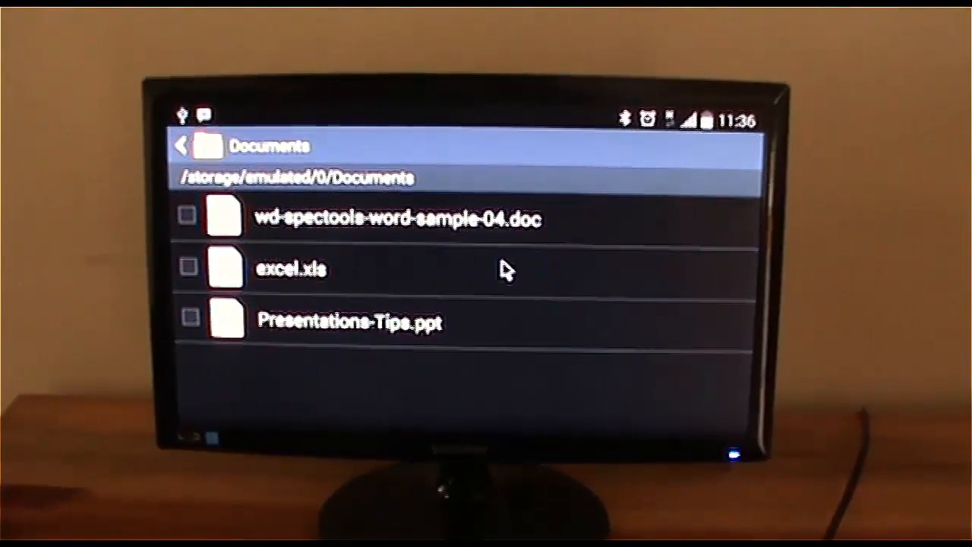
{"action": "left_click", "coordinate": [181, 145]}
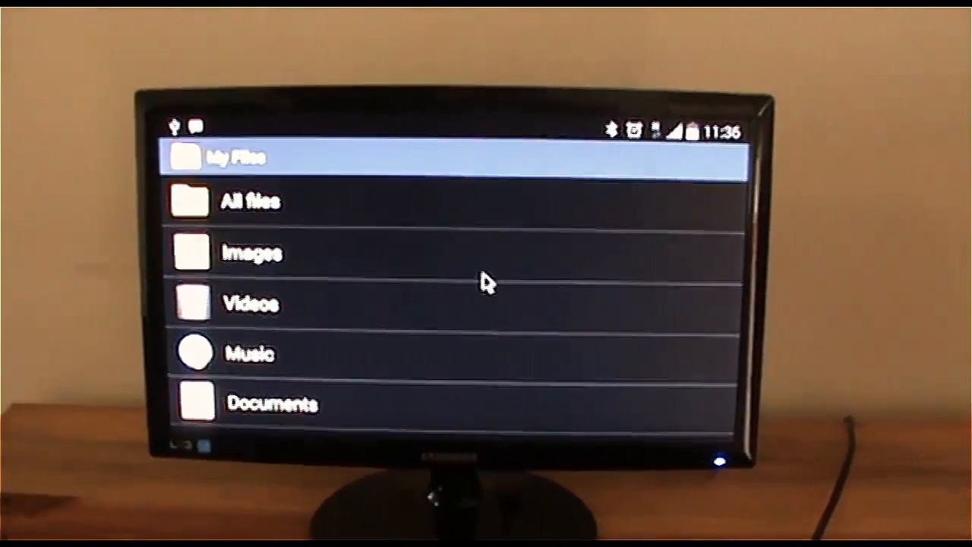